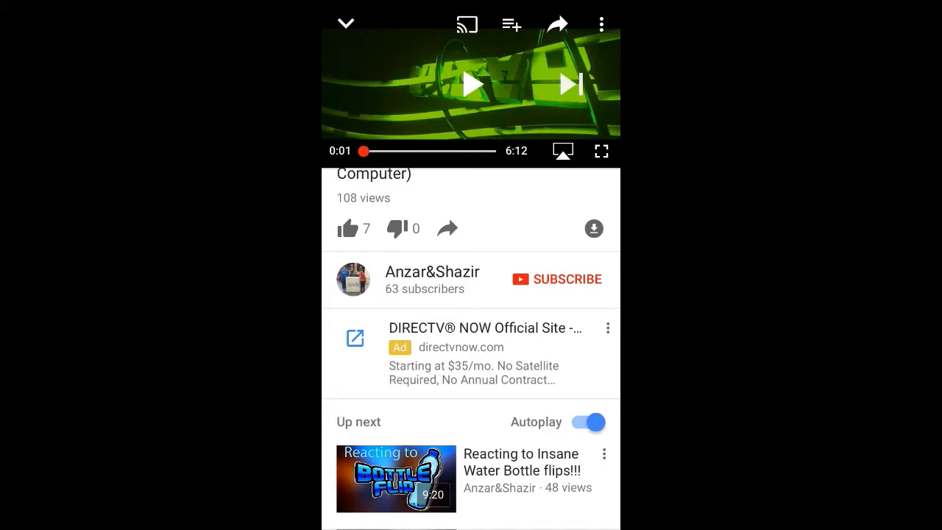
Subscribe to the Anzar&Shazir channel under the video being watched
{"action": "left_click", "coordinate": [556, 279]}
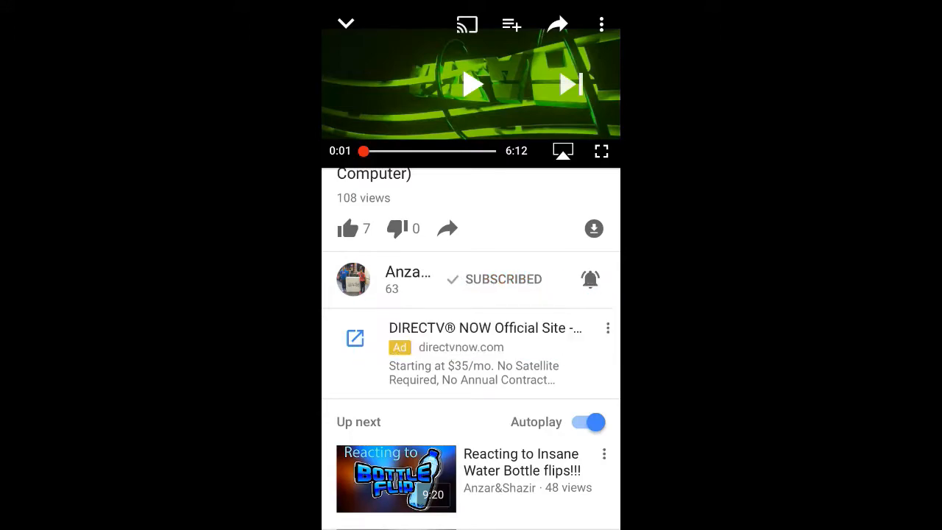
{"action": "left_click", "coordinate": [590, 278]}
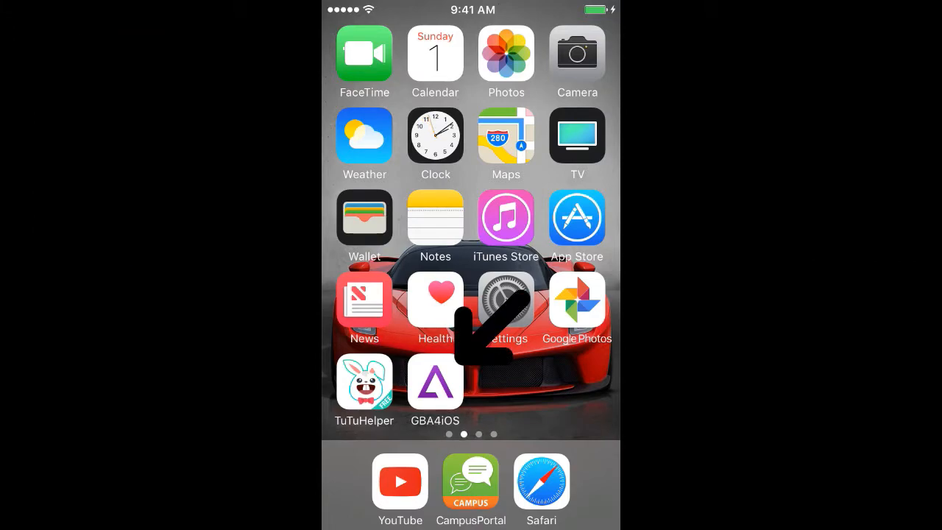
Launch GBA4iOS, dismiss the Toy Blast ad, and briefly play the Super Mario game
{"action": "left_click", "coordinate": [434, 379]}
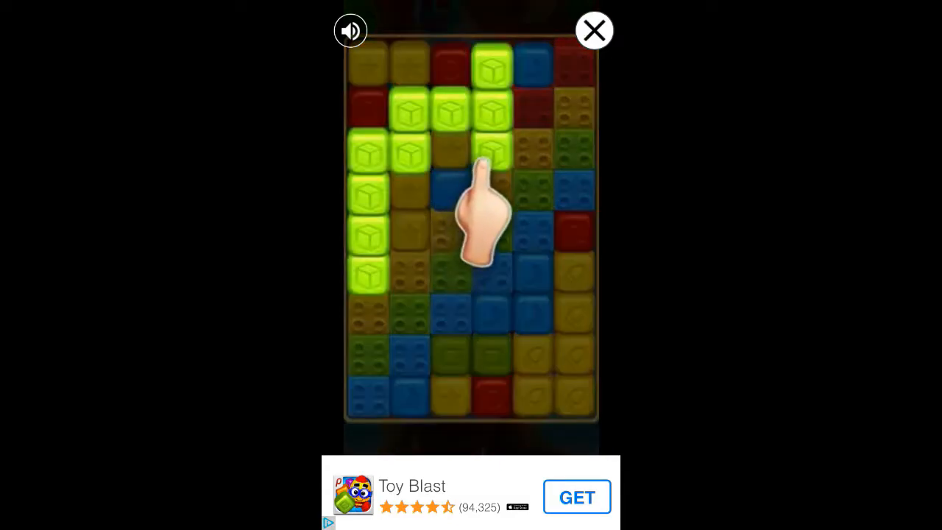
{"action": "left_click", "coordinate": [595, 29]}
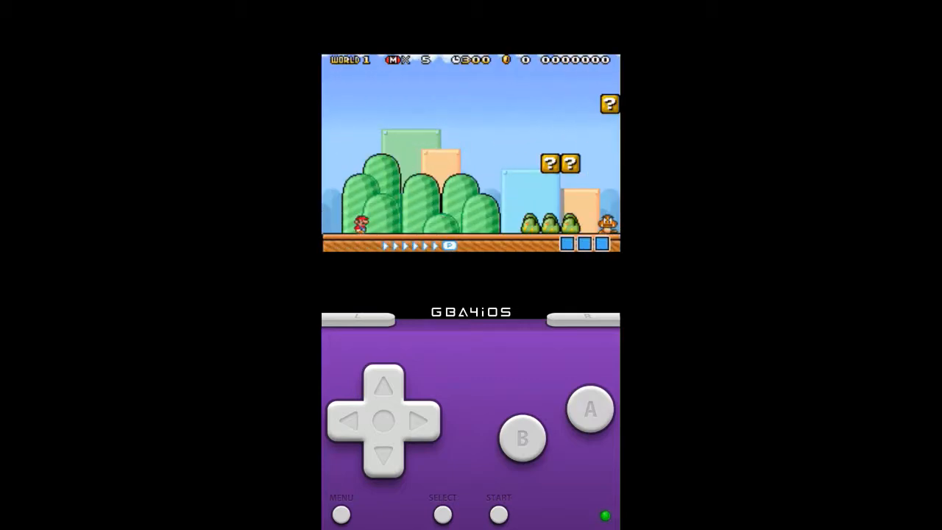
{"action": "left_click", "coordinate": [588, 408]}
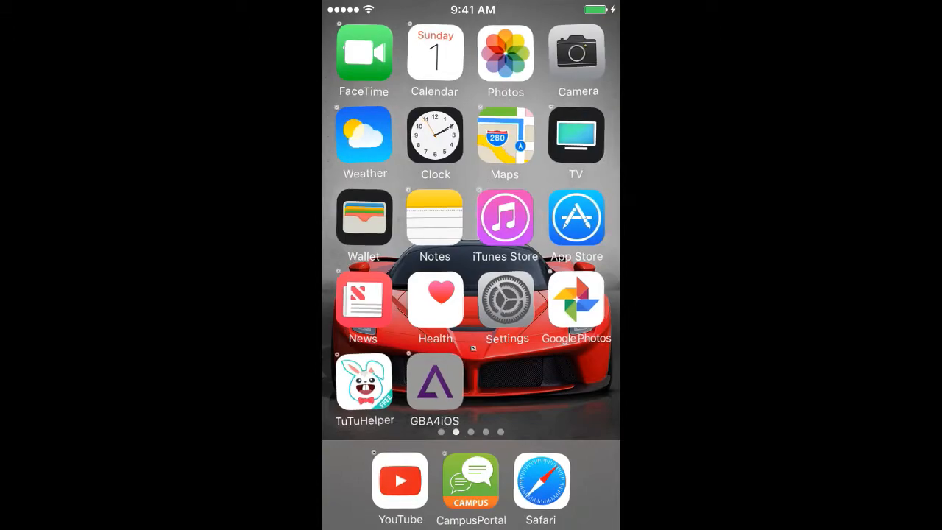
Delete the old GBA4iOS app from the Home Screen and launch TuTuHelper
{"action": "left_click", "coordinate": [409, 362]}
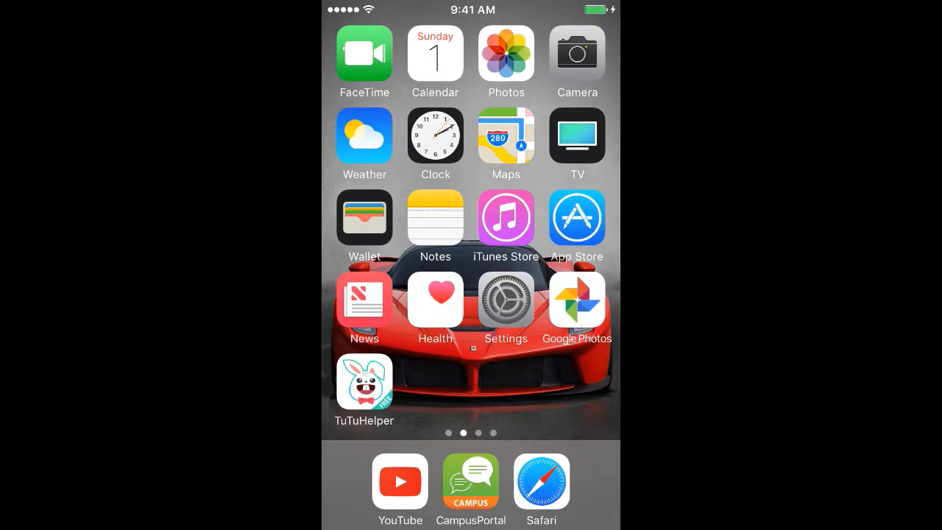
{"action": "left_click", "coordinate": [364, 381]}
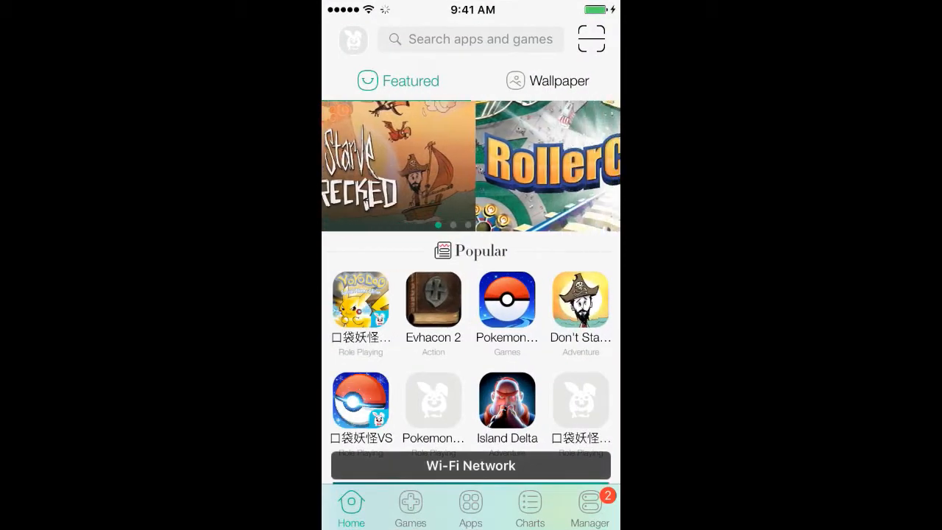
Search TuTuHelper for gba4ios and install GBA4iOS via its Get button
{"action": "left_click", "coordinate": [479, 39]}
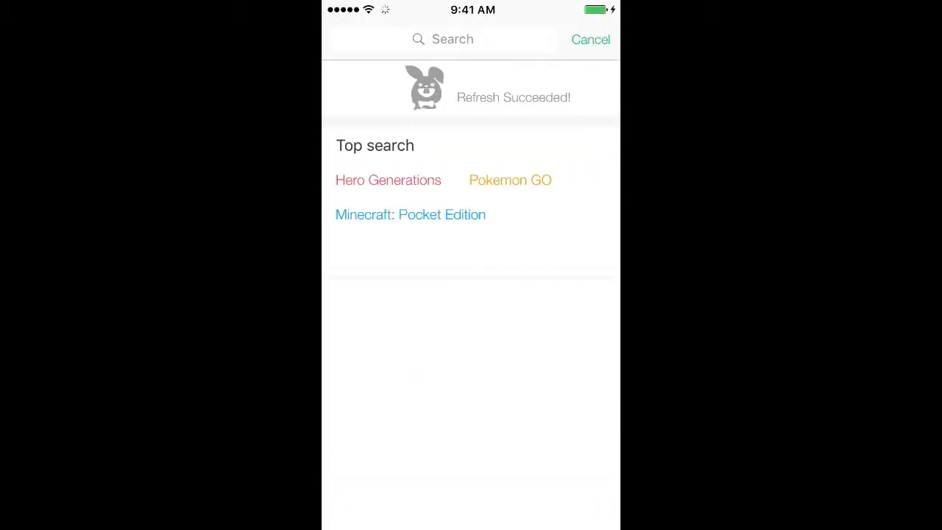
{"action": "type", "text": "gba4ios"}
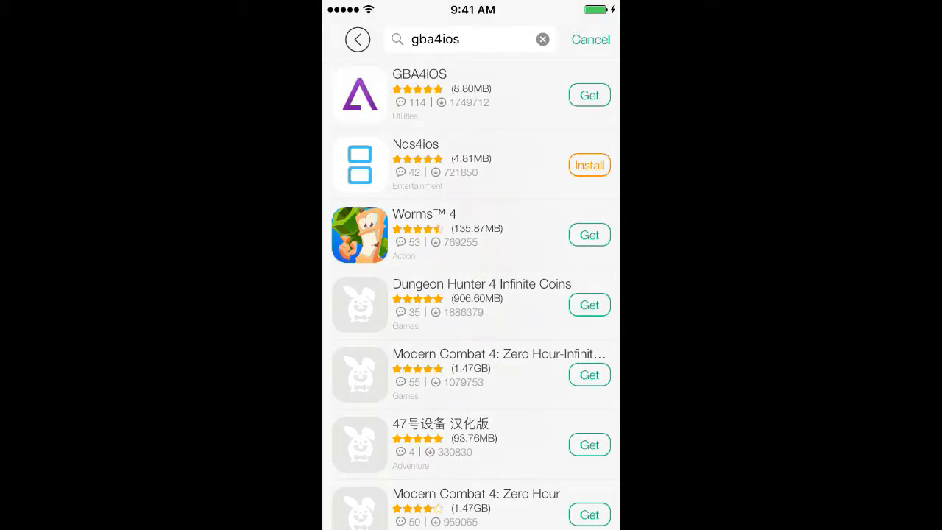
{"action": "left_click", "coordinate": [589, 94]}
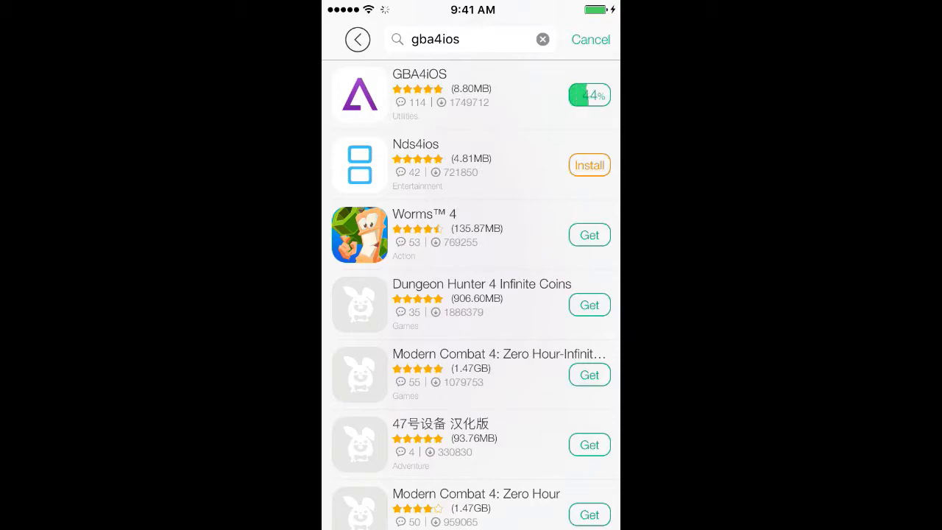
{"action": "left_click", "coordinate": [588, 94]}
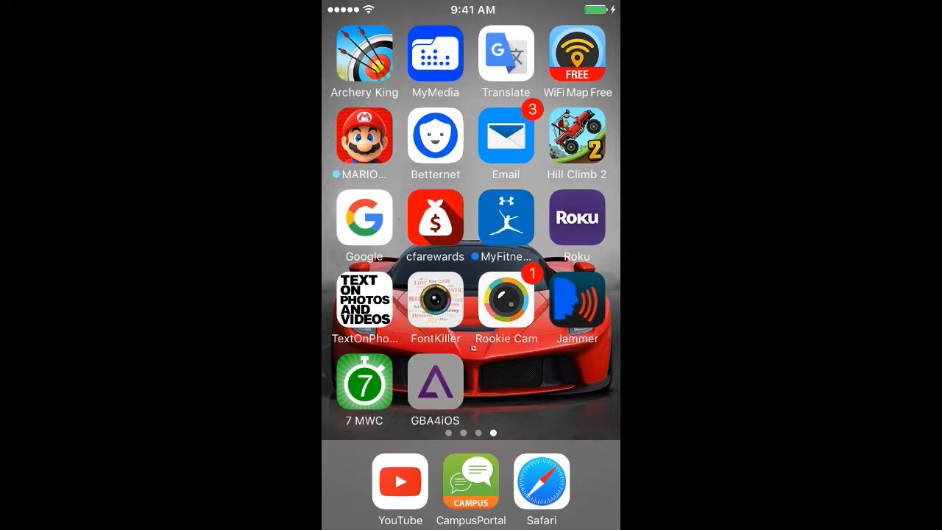
Launch the reinstalled GBA4iOS, answer the notification alert, and dismiss the Toy Blast ad
{"action": "left_click", "coordinate": [434, 381]}
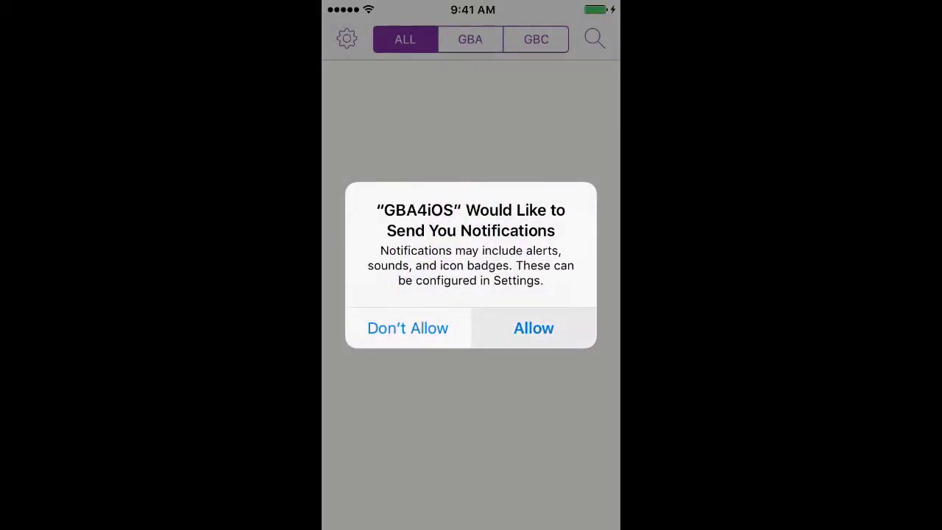
{"action": "left_click", "coordinate": [534, 327]}
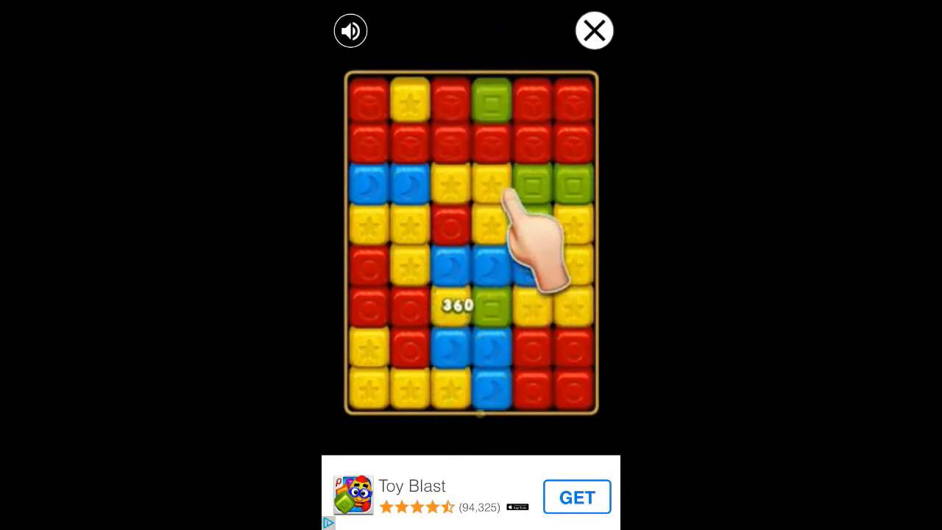
{"action": "left_click", "coordinate": [593, 30]}
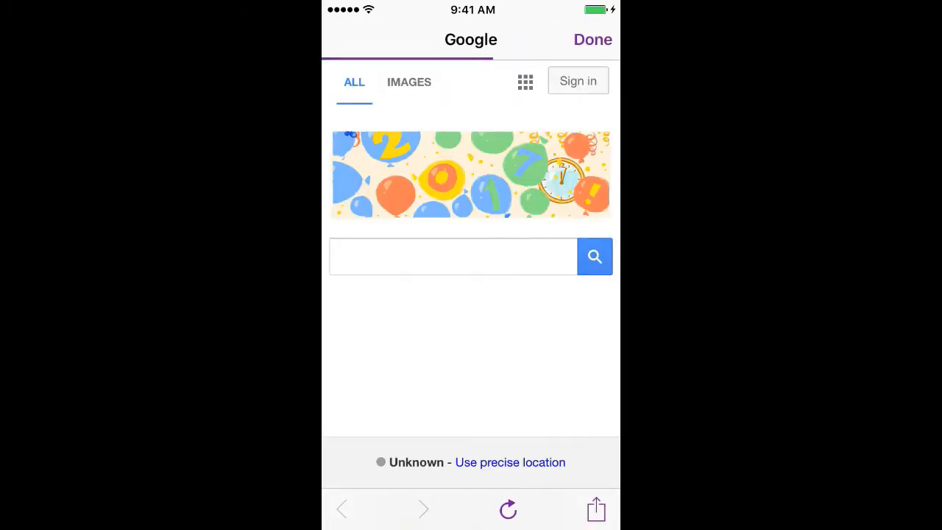
Google 'super mario bros 3 gba rom' and open the Emuparadise result
{"action": "left_click", "coordinate": [452, 256]}
{"action": "type", "text": "super mario bros 3"}
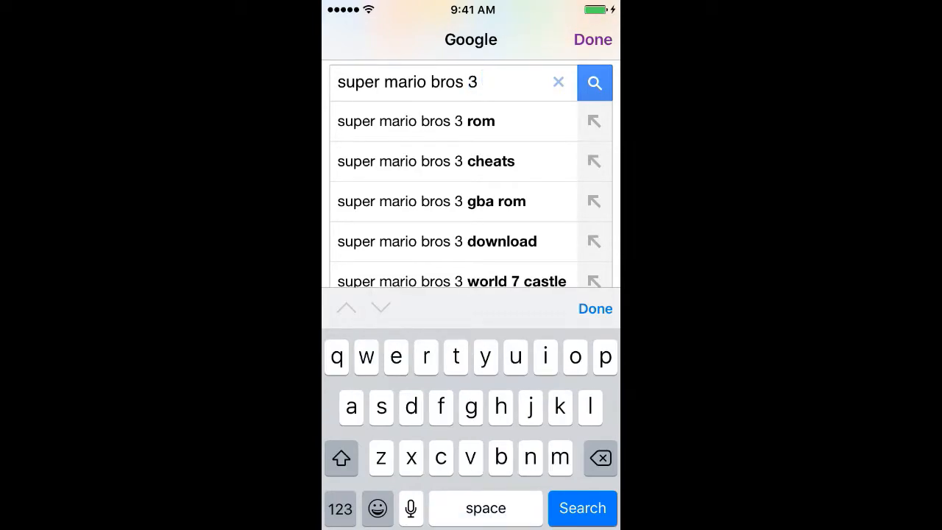
{"action": "type", "text": "gba"}
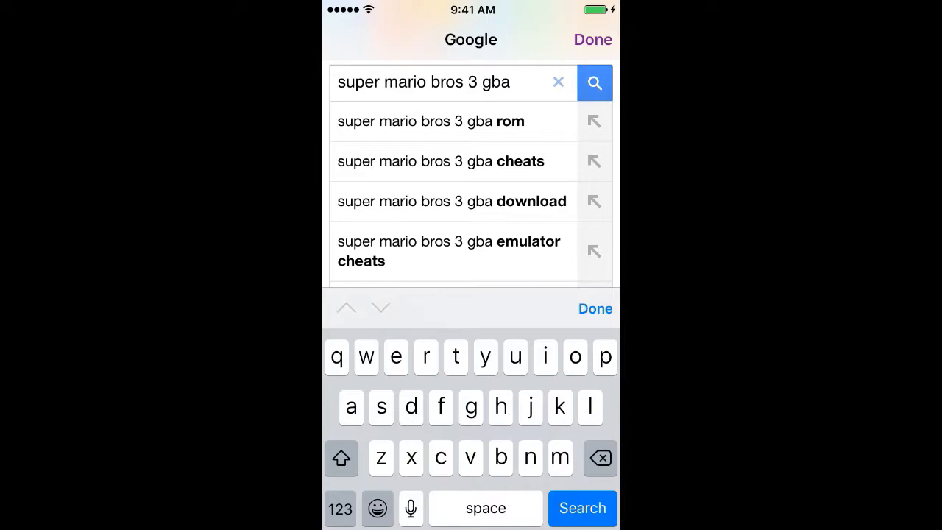
{"action": "left_click", "coordinate": [440, 121]}
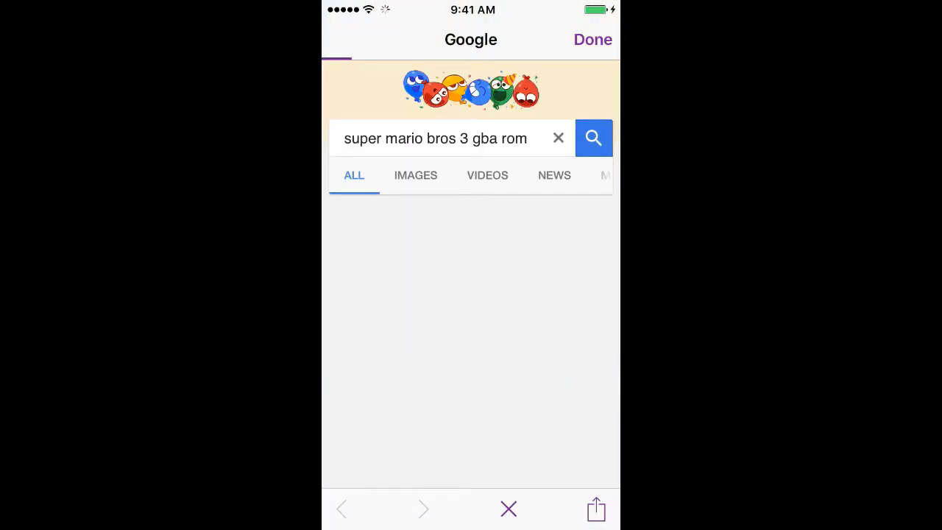
{"action": "left_click", "coordinate": [593, 137]}
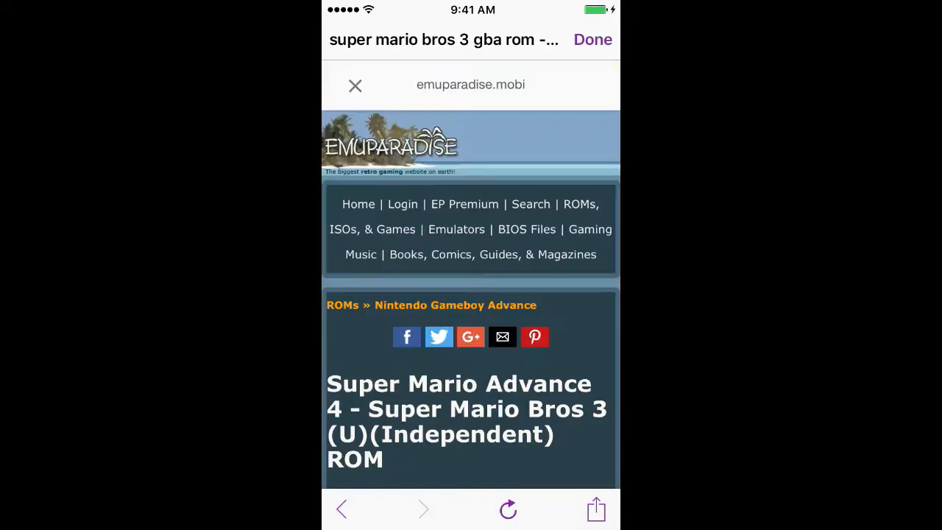
Scroll the Emuparadise pages down to the Super Mario Advance 4 Direct Download link
{"action": "scroll", "scroll_direction": "down", "scroll_amount": 3}
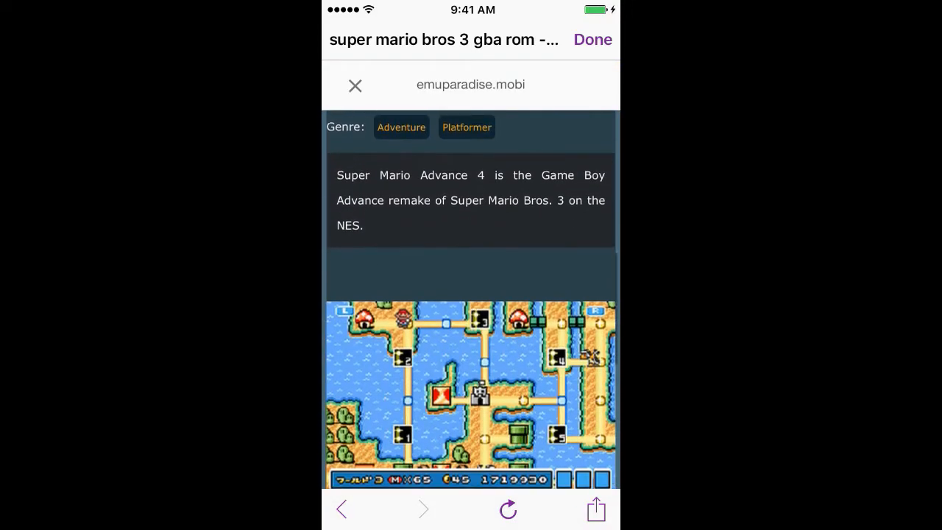
{"action": "scroll", "scroll_direction": "down", "scroll_amount": 3}
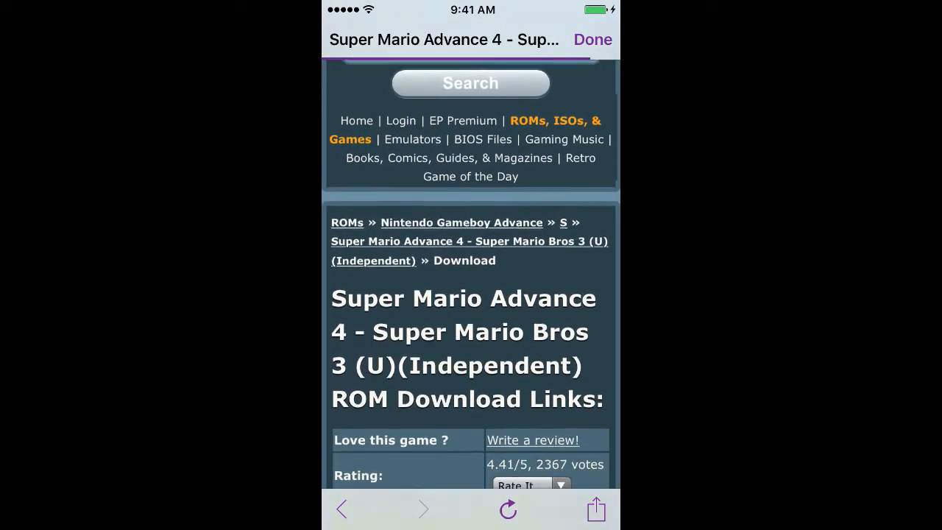
{"action": "scroll", "scroll_direction": "down", "scroll_amount": 3}
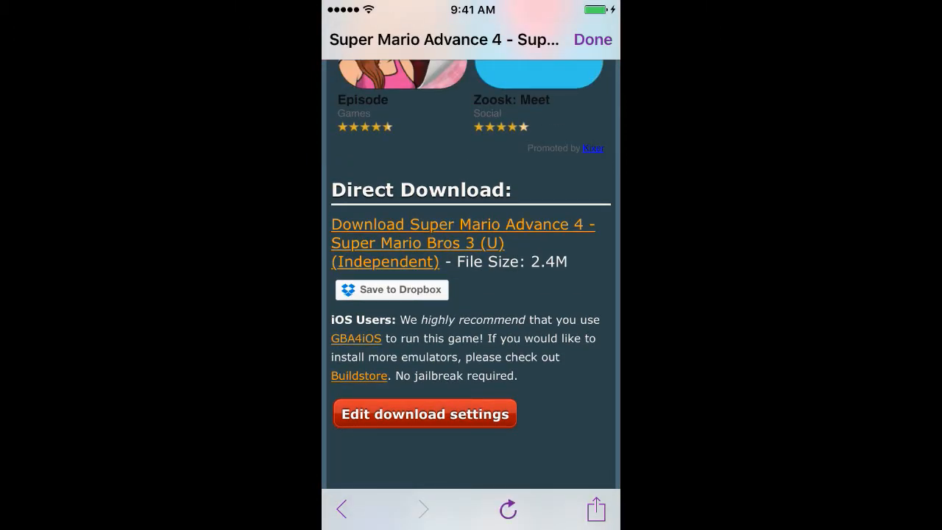
{"action": "scroll", "scroll_direction": "down", "scroll_amount": 3}
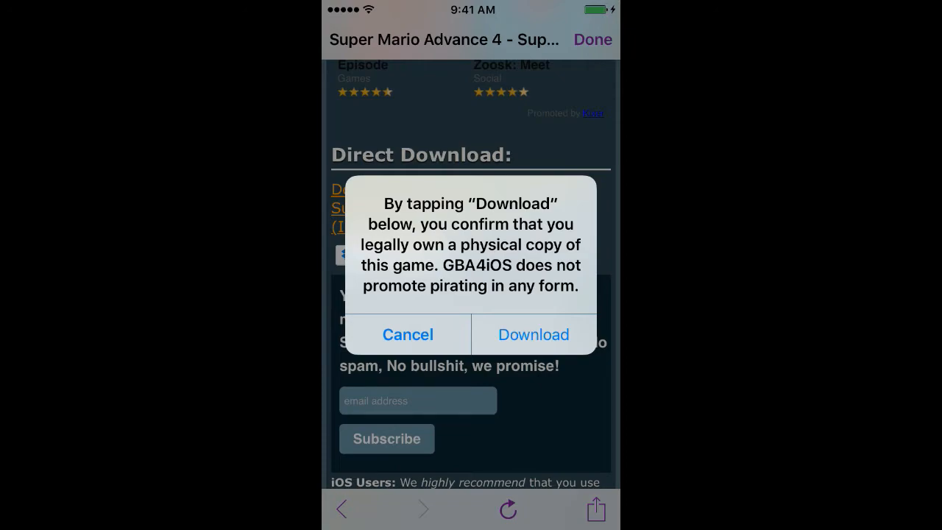
Confirm the download, save the ROM as 'Super mario bros 3', and launch it
{"action": "left_click", "coordinate": [533, 334]}
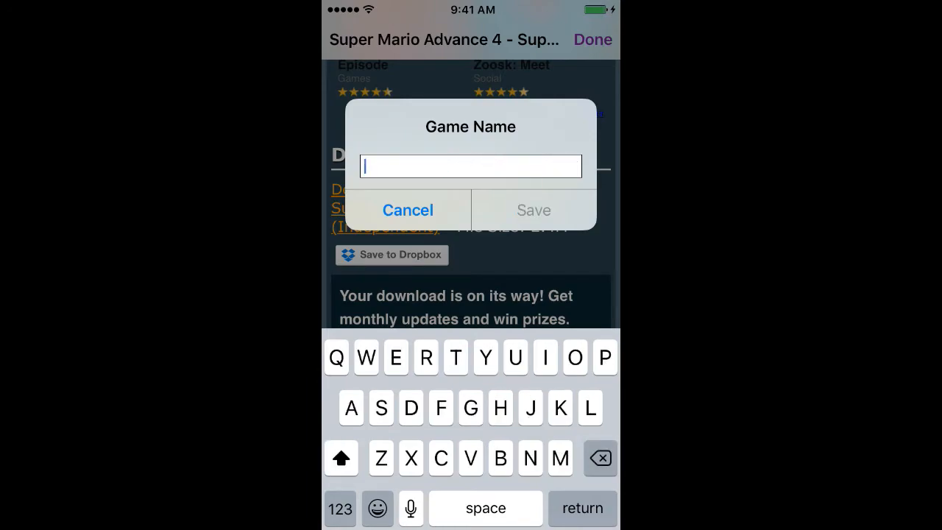
{"action": "type", "text": "Super ma"}
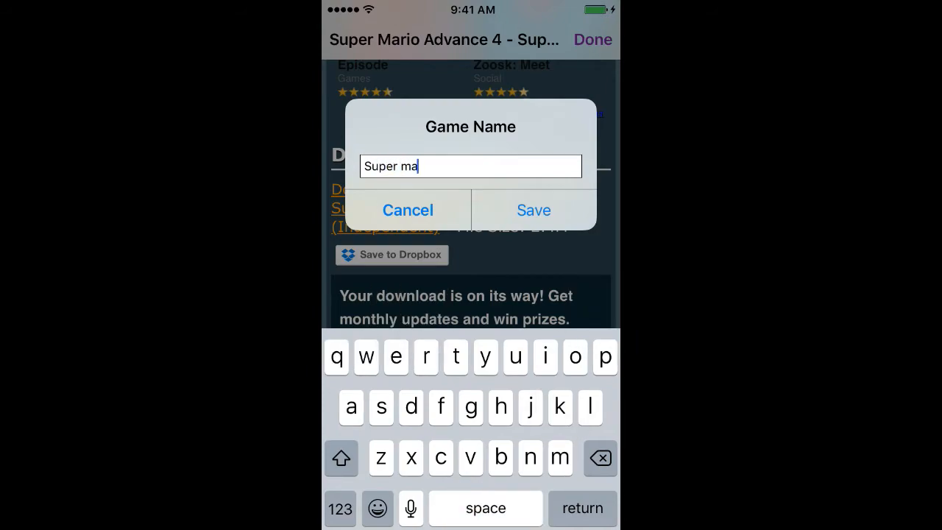
{"action": "type", "text": "rio bros 3"}
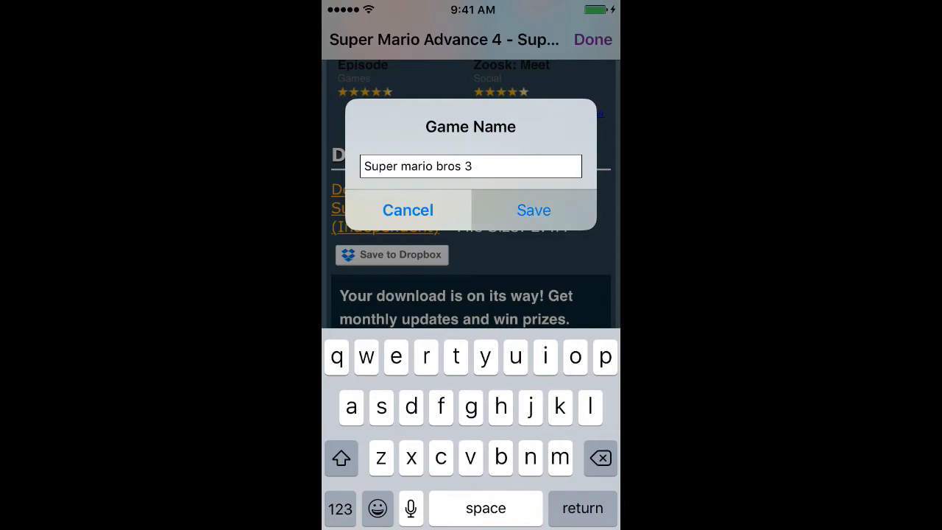
{"action": "left_click", "coordinate": [533, 210]}
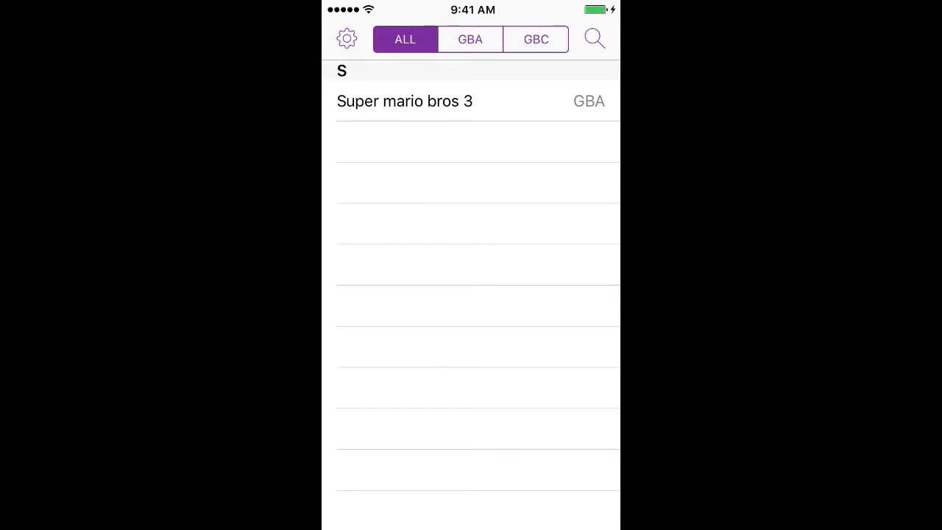
{"action": "left_click", "coordinate": [404, 101]}
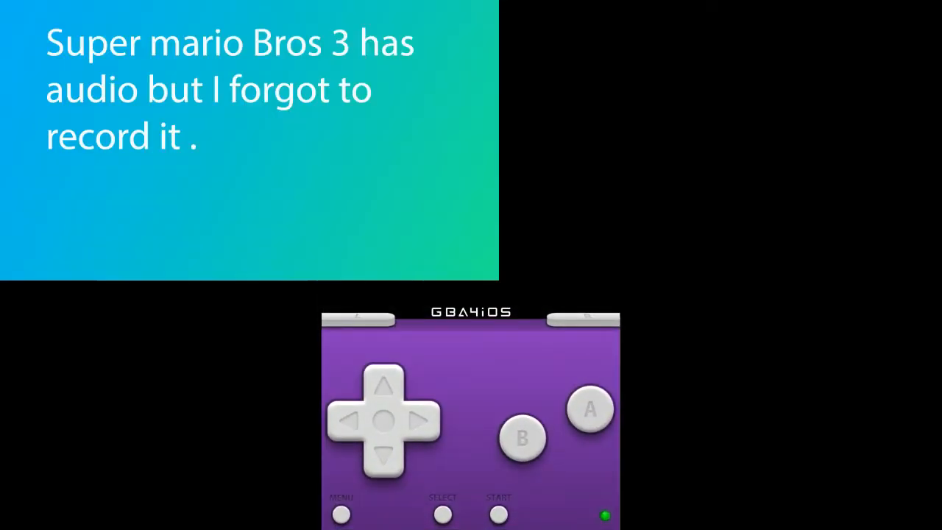